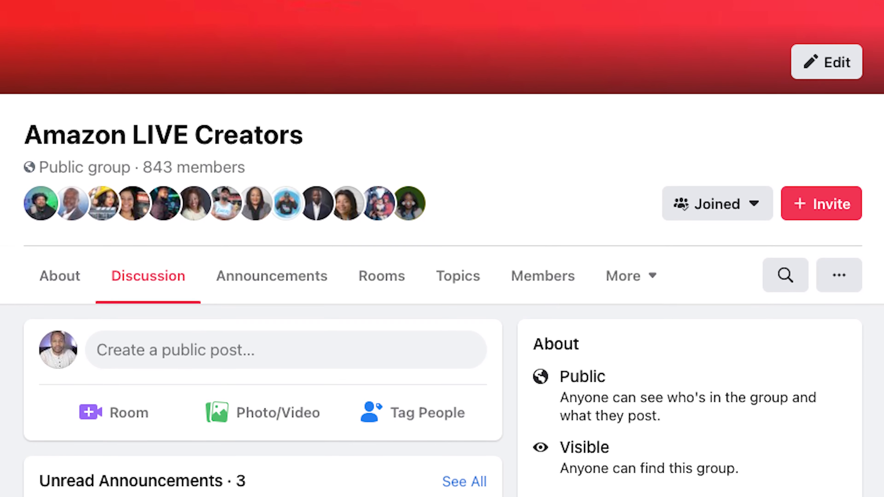
pyautogui.scroll(-3)
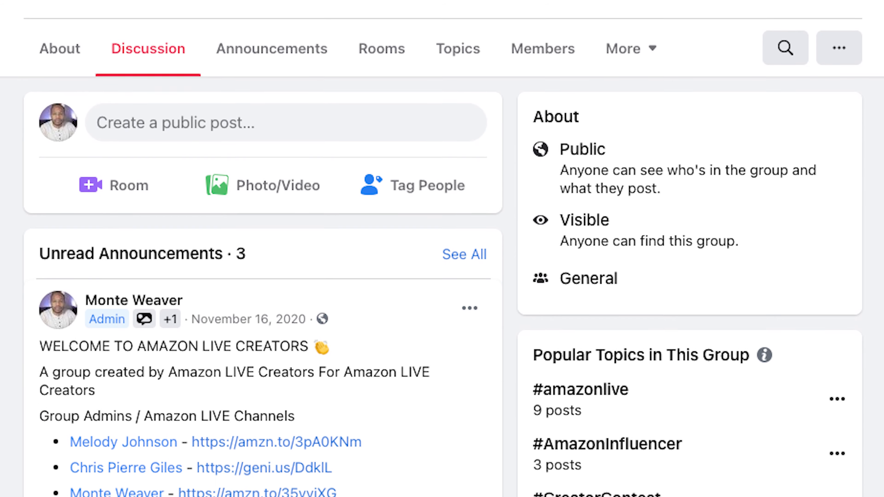